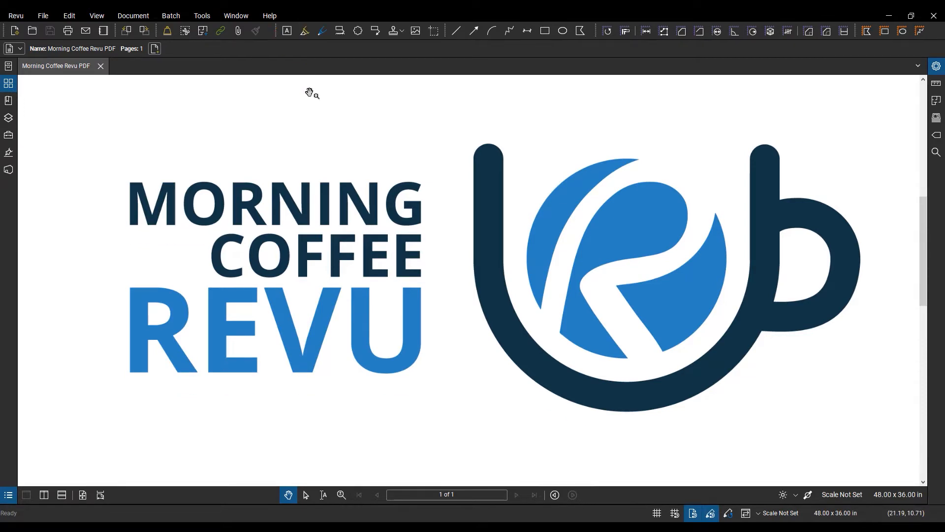
pyautogui.moveTo(305, 31)
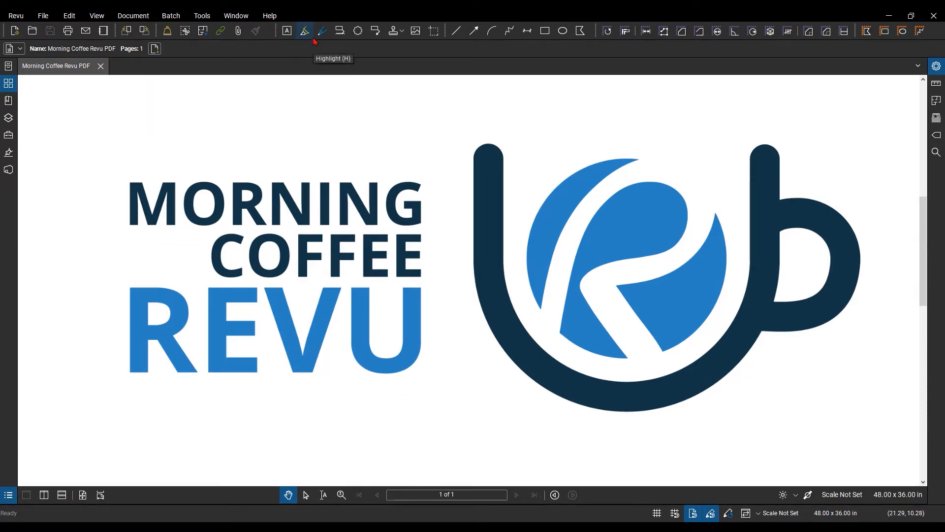
pyautogui.moveTo(322, 30)
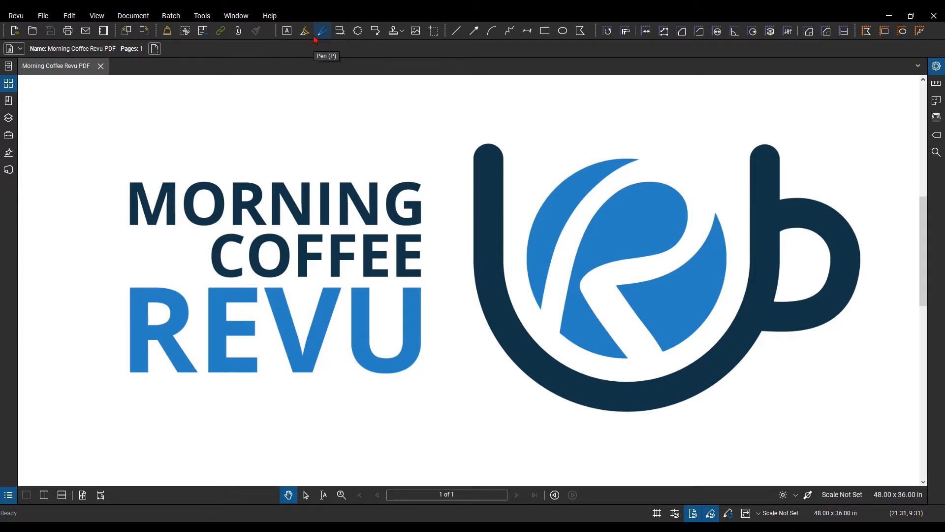
pyautogui.moveTo(305, 30)
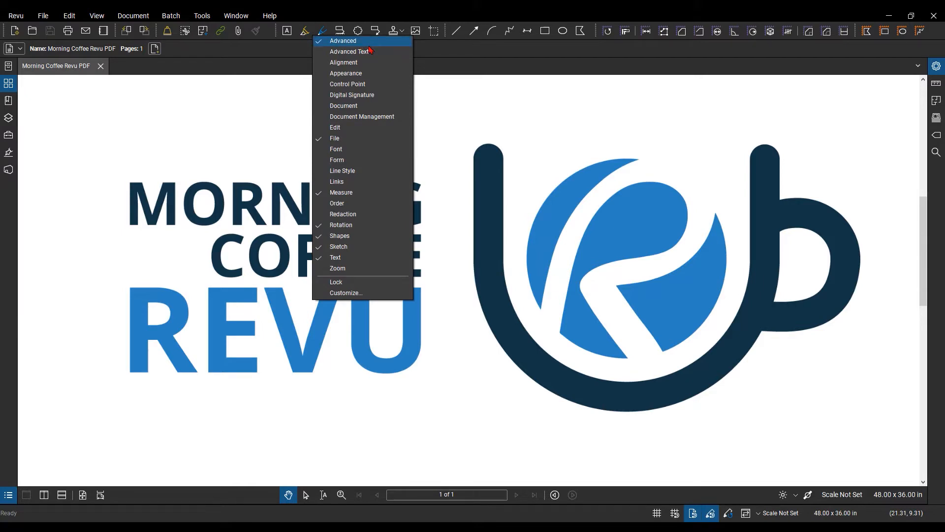
pyautogui.moveTo(336, 203)
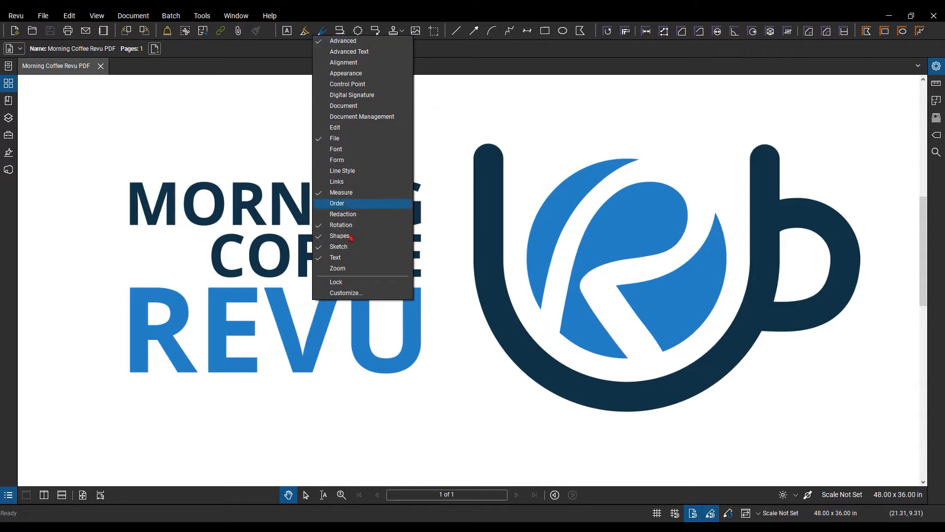
pyautogui.moveTo(345, 296)
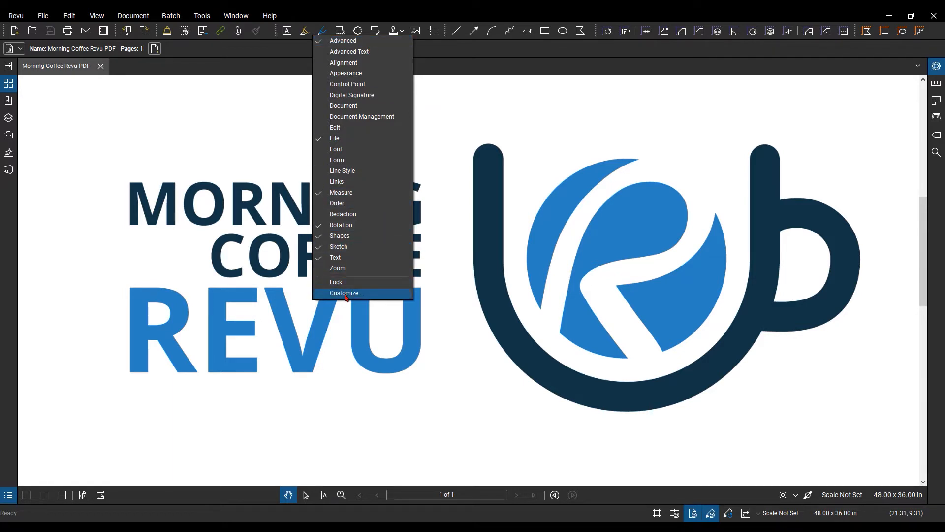
# Step: Show the File toolbar's items (New PDF, Open, Save, Print) in the Customize Toolbars dialog
pyautogui.click(346, 294)
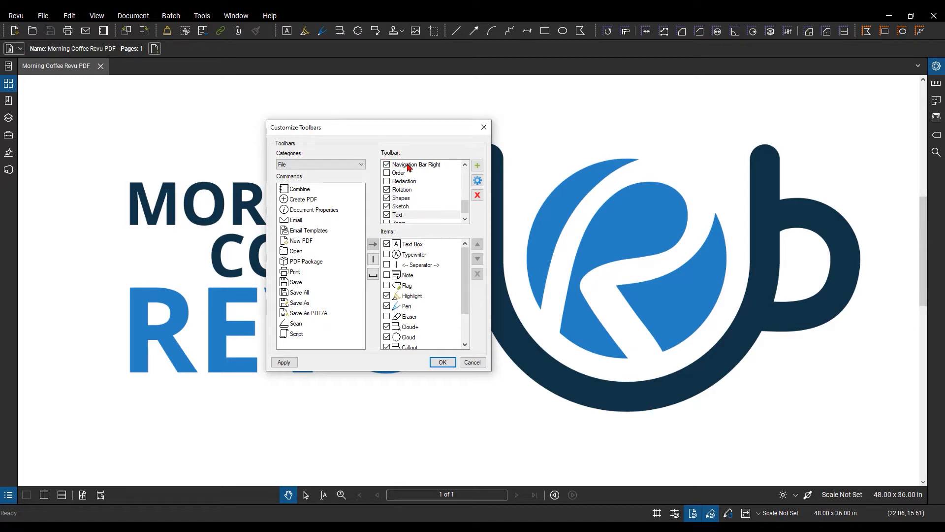
pyautogui.scroll(3)
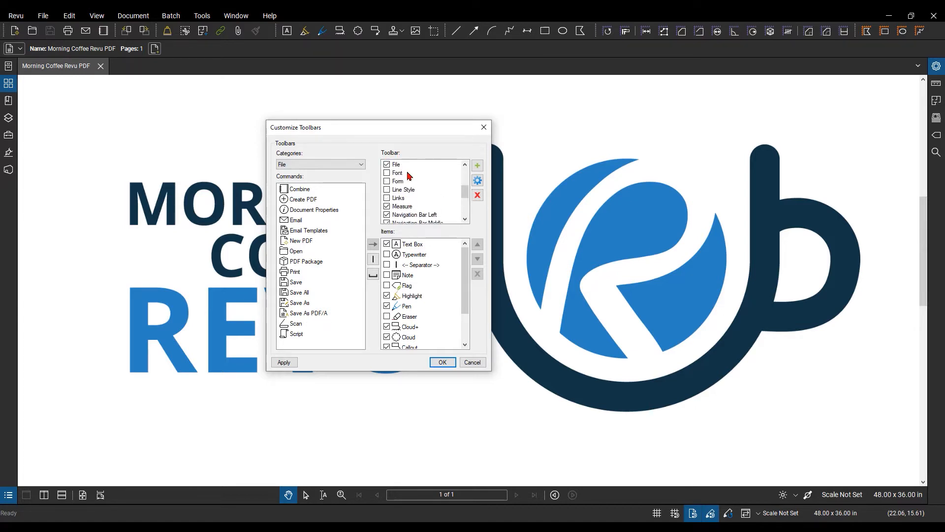
pyautogui.scroll(3)
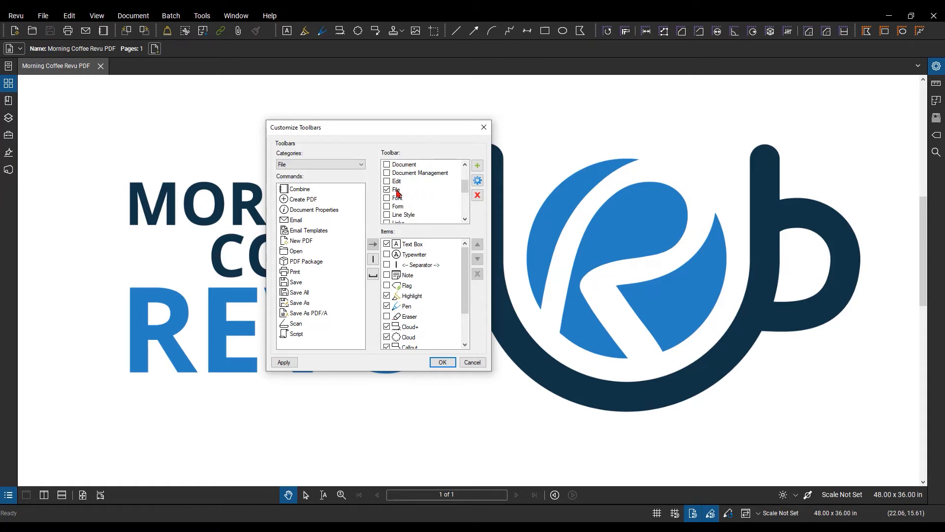
pyautogui.click(398, 189)
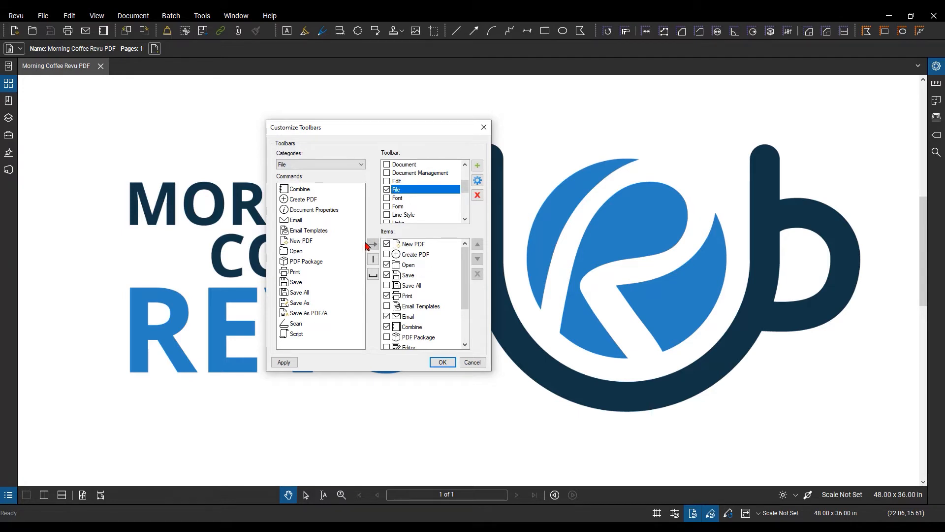
pyautogui.moveTo(343, 185)
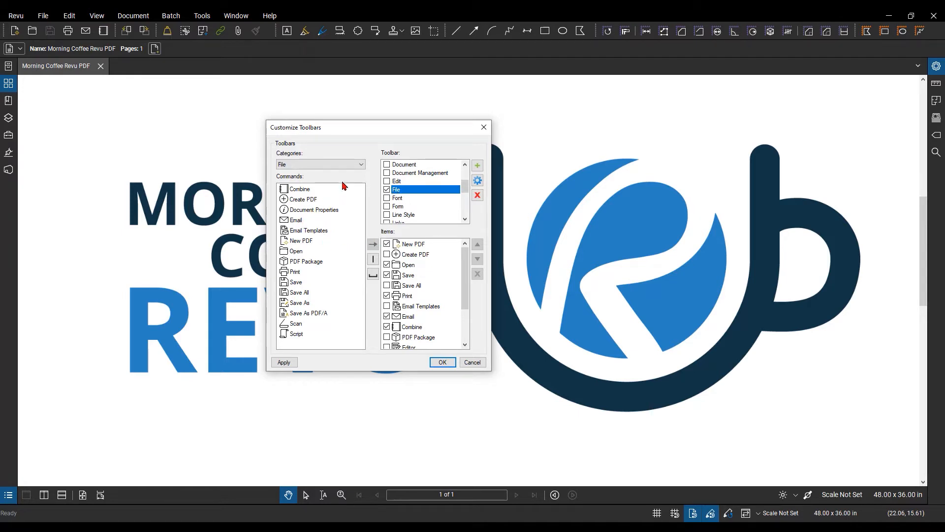
# Step: List commands from the All category and select New PDF among the File toolbar's items
pyautogui.click(362, 164)
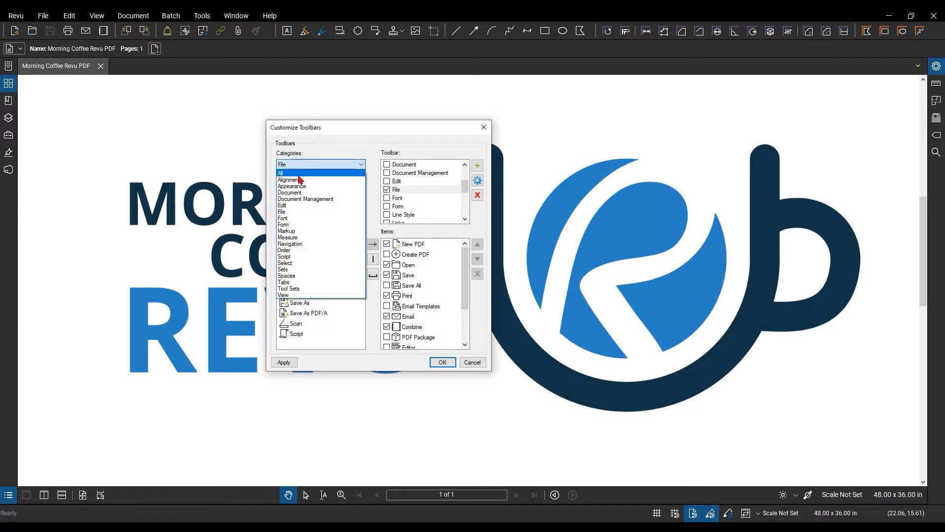
pyautogui.click(278, 174)
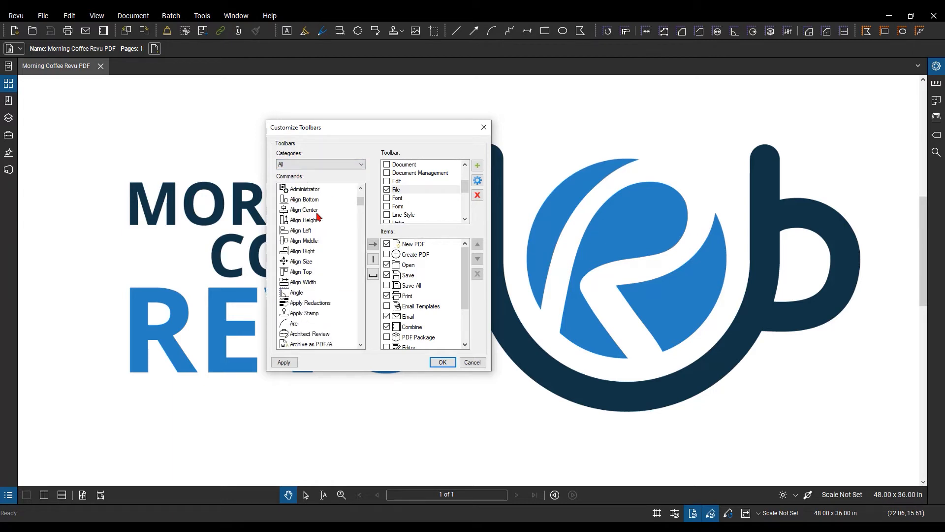
pyautogui.scroll(-3)
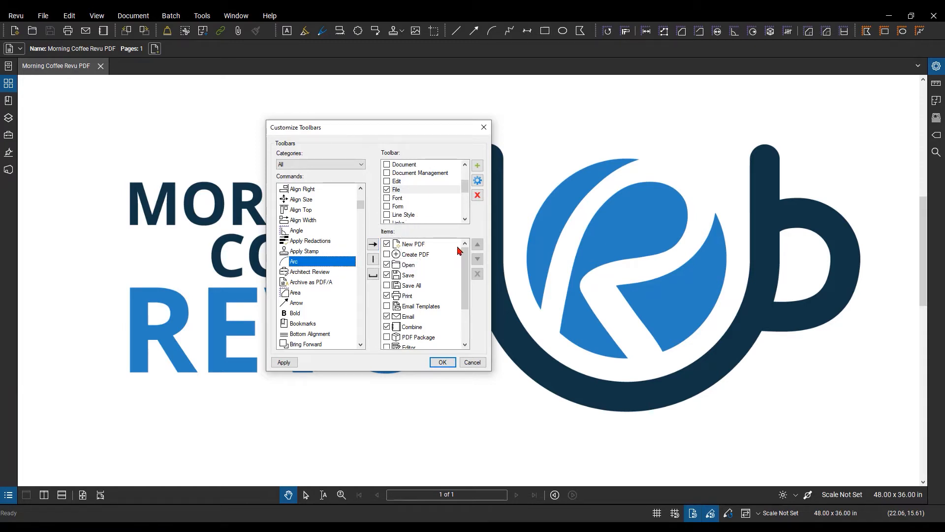
pyautogui.moveTo(428, 215)
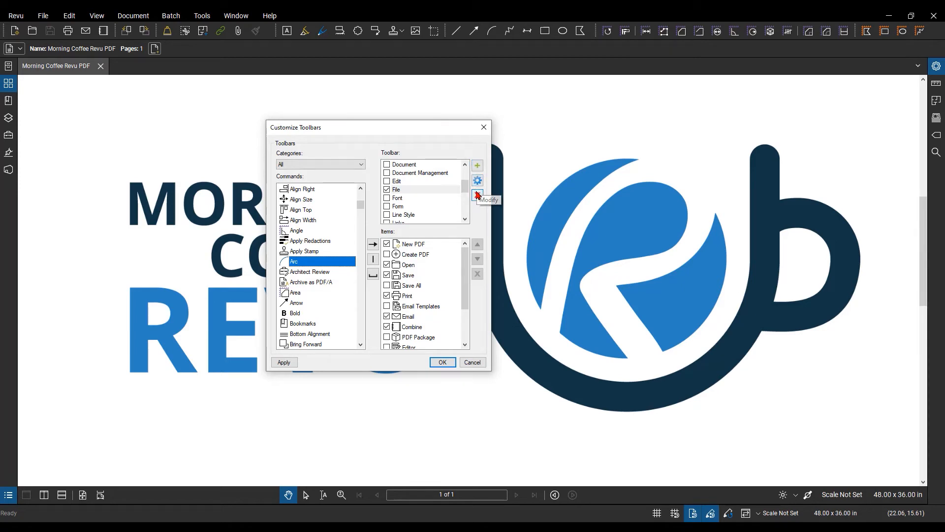
pyautogui.moveTo(415, 248)
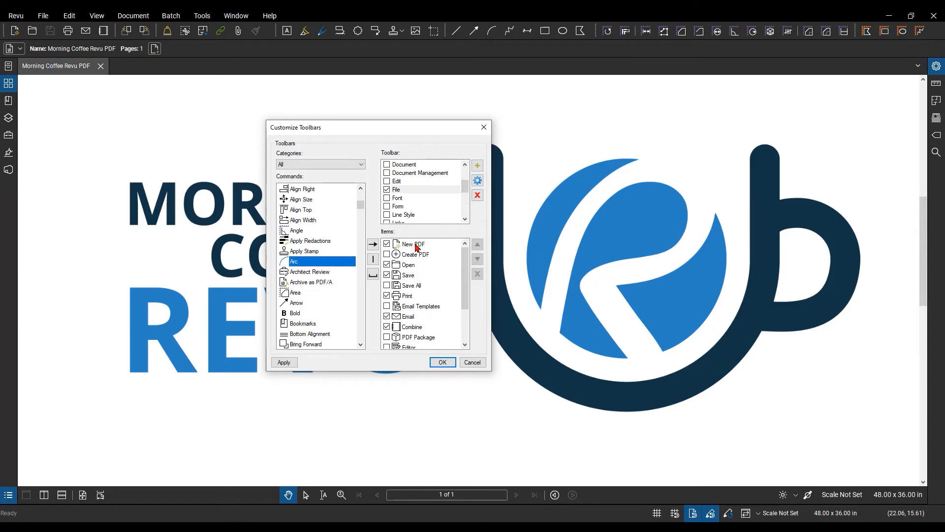
pyautogui.click(412, 245)
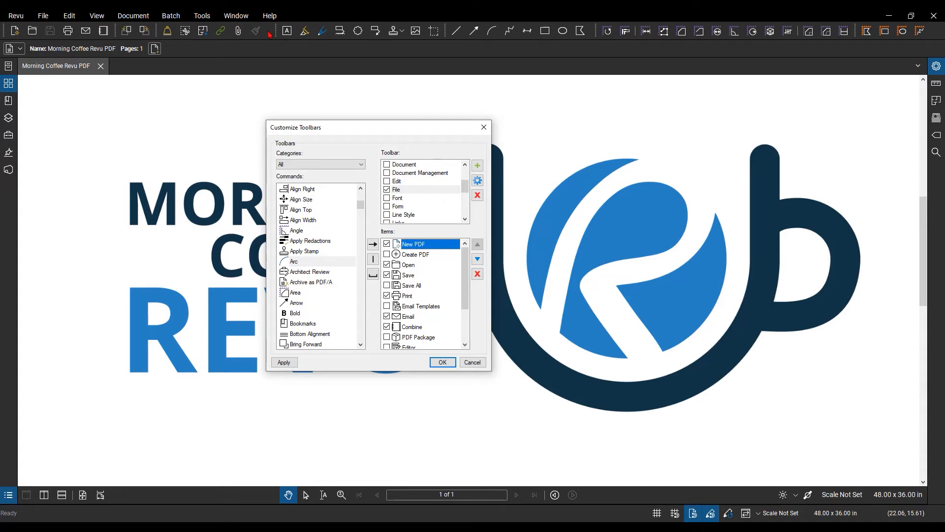
pyautogui.moveTo(409, 34)
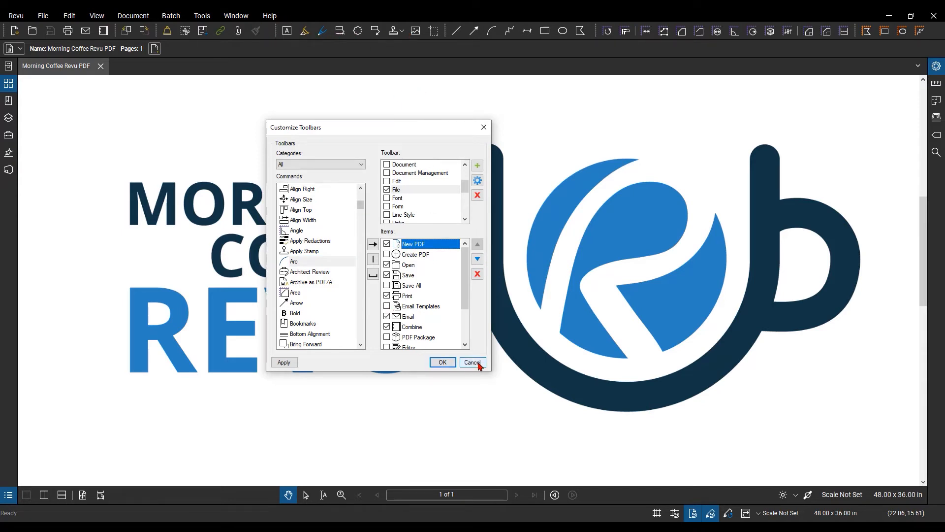
# Step: Cancel customization and bring up the Architect Review set's options in the Tool Chest
pyautogui.click(474, 365)
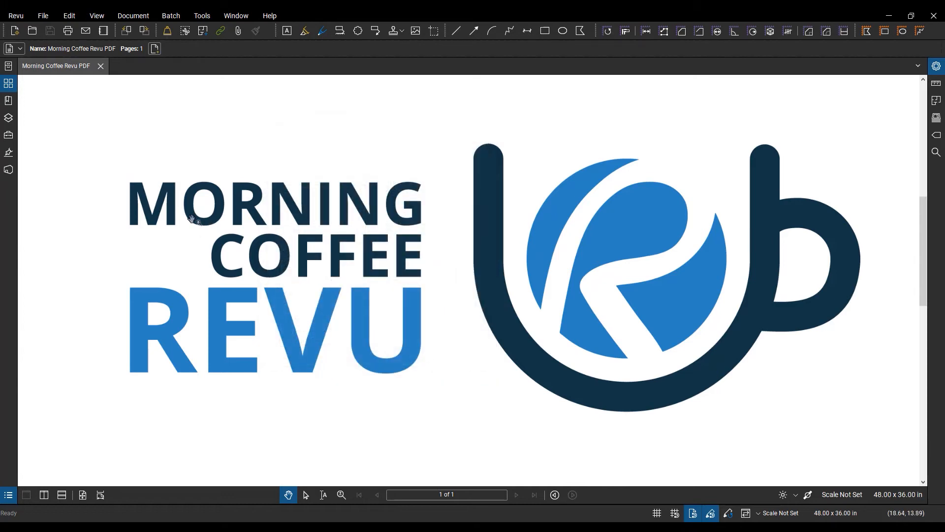
pyautogui.moveTo(9, 136)
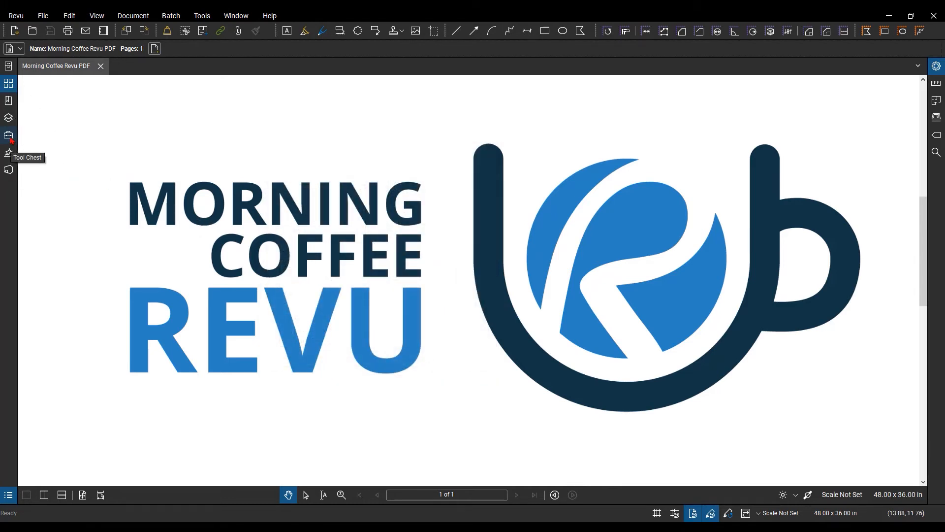
pyautogui.click(9, 134)
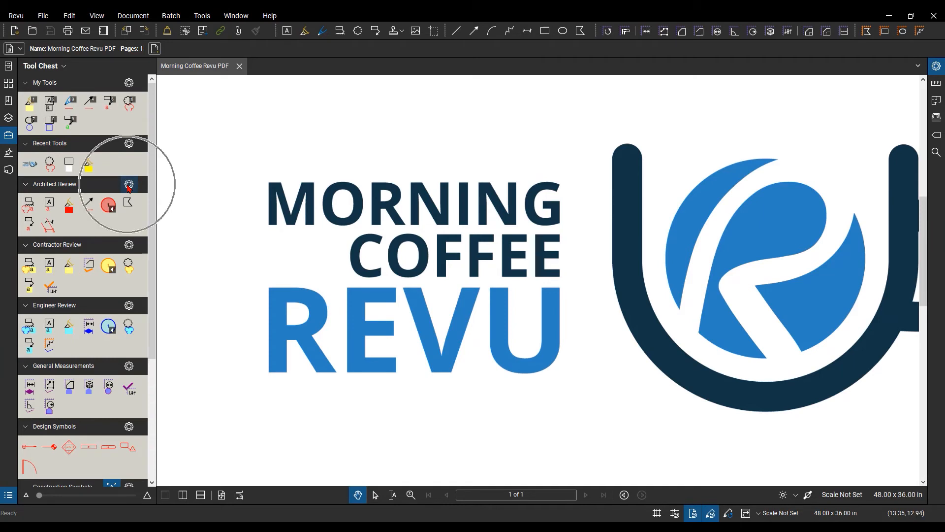
pyautogui.click(128, 185)
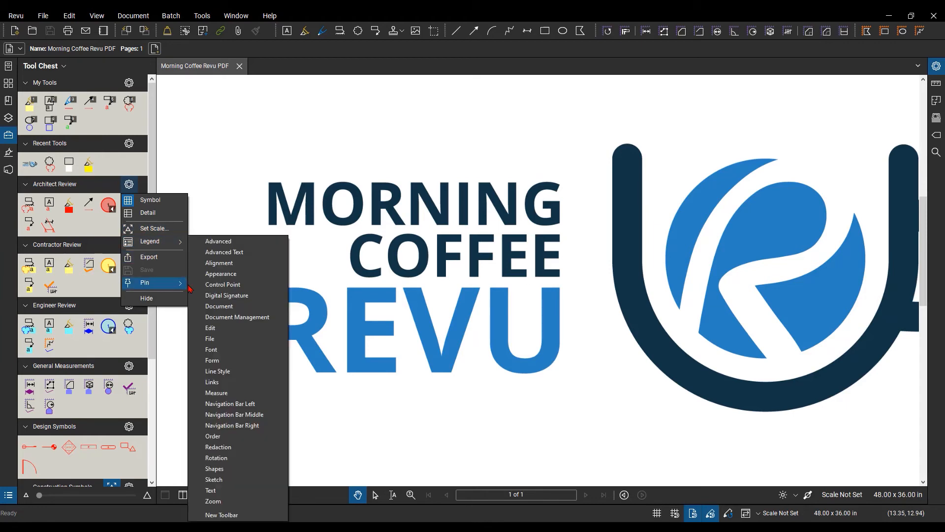
pyautogui.moveTo(241, 331)
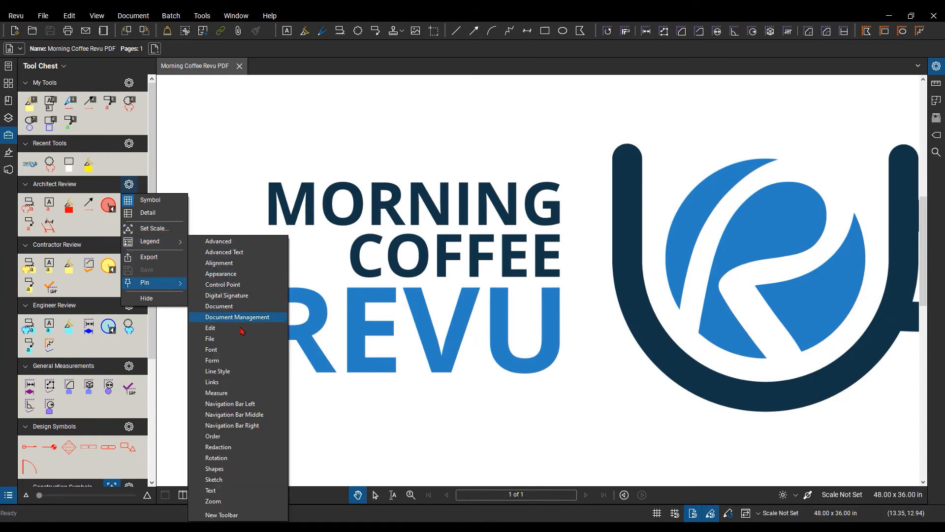
pyautogui.moveTo(247, 66)
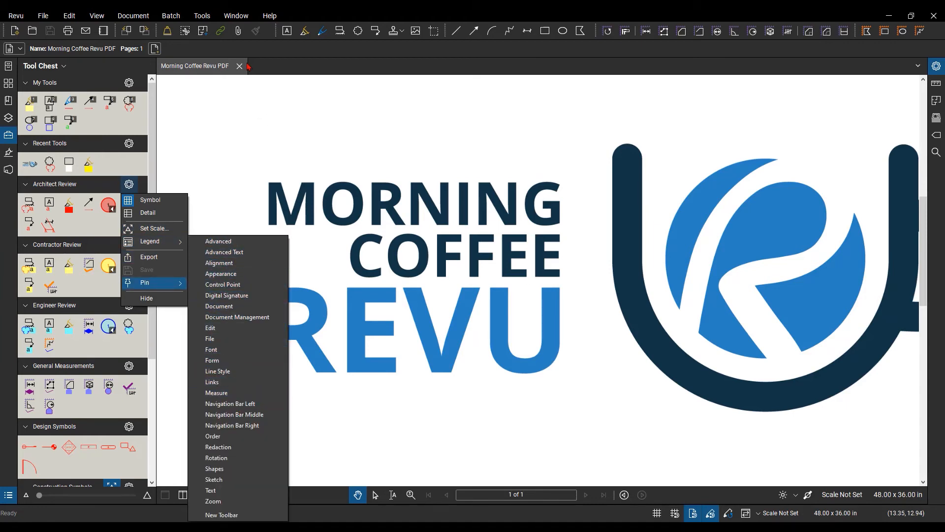
# Step: Dismiss the tool set options and show the Edit menu's PDF Content commands
pyautogui.click(69, 15)
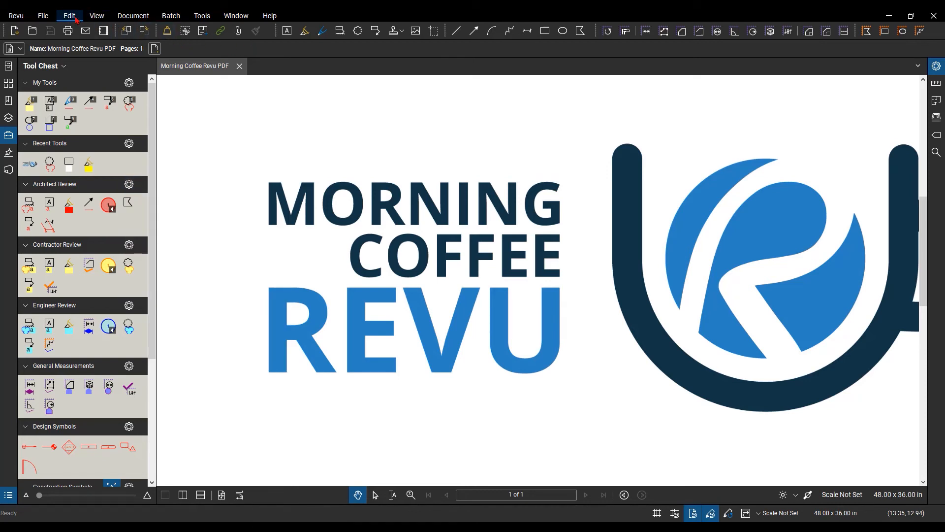
pyautogui.click(68, 16)
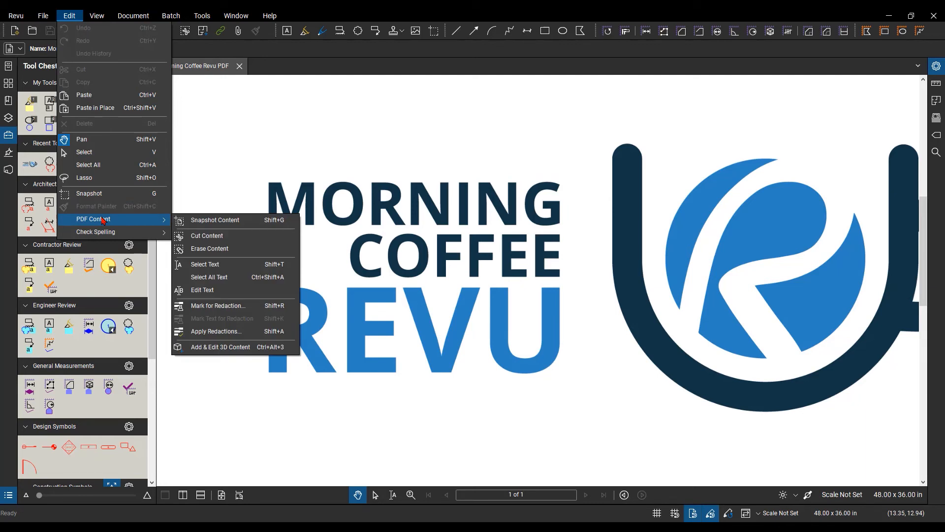
pyautogui.moveTo(214, 238)
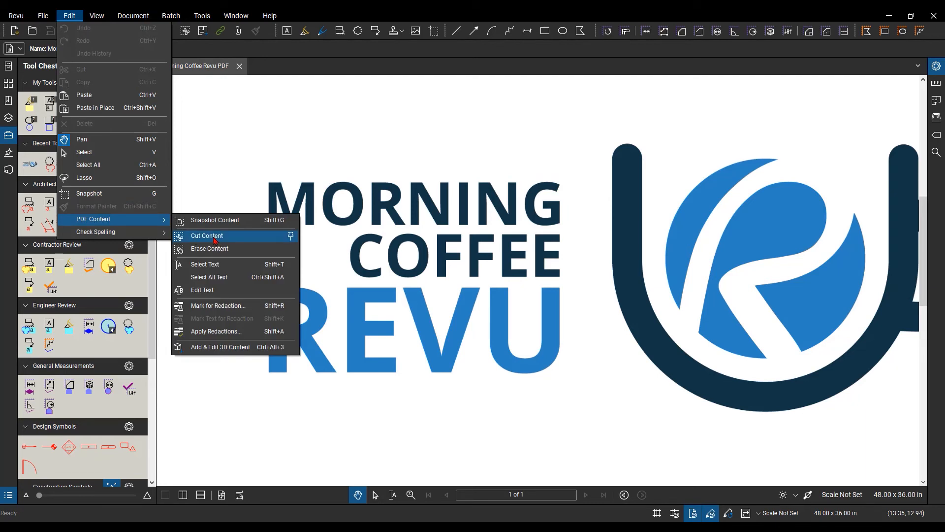
pyautogui.moveTo(292, 244)
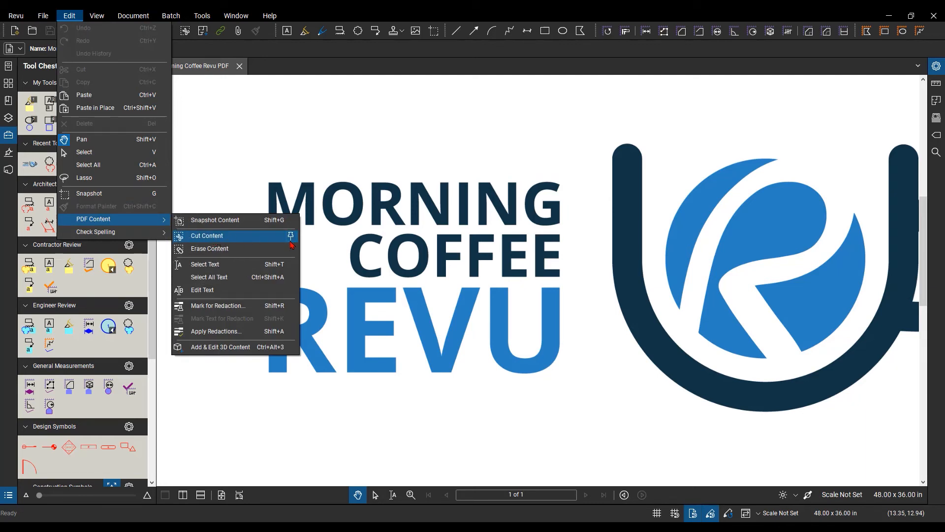